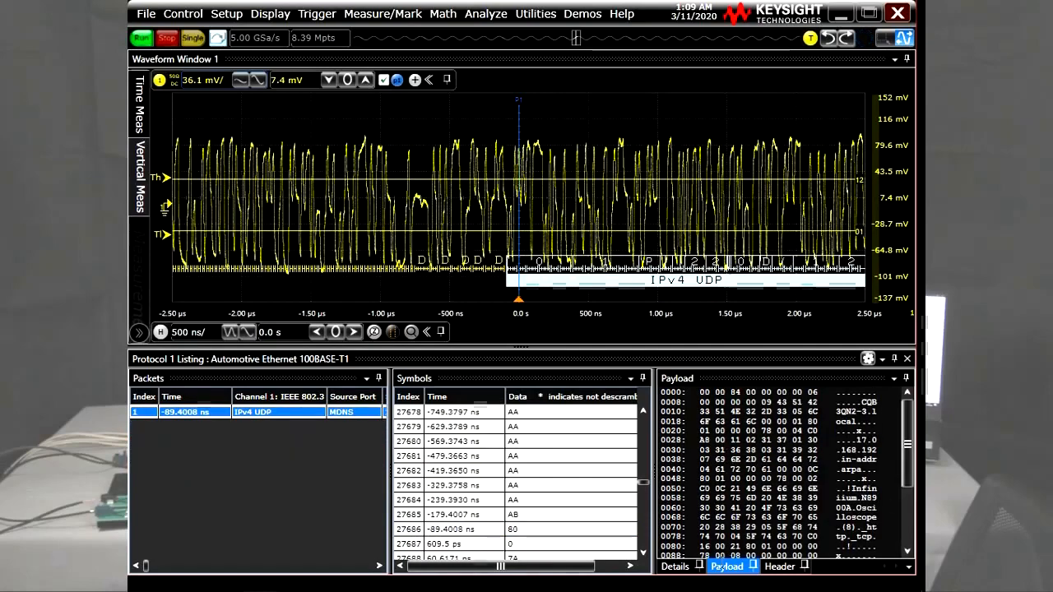
- Inspect the packet's decoded fields and raw payload bytes in the protocol decode listing
click(673, 566)
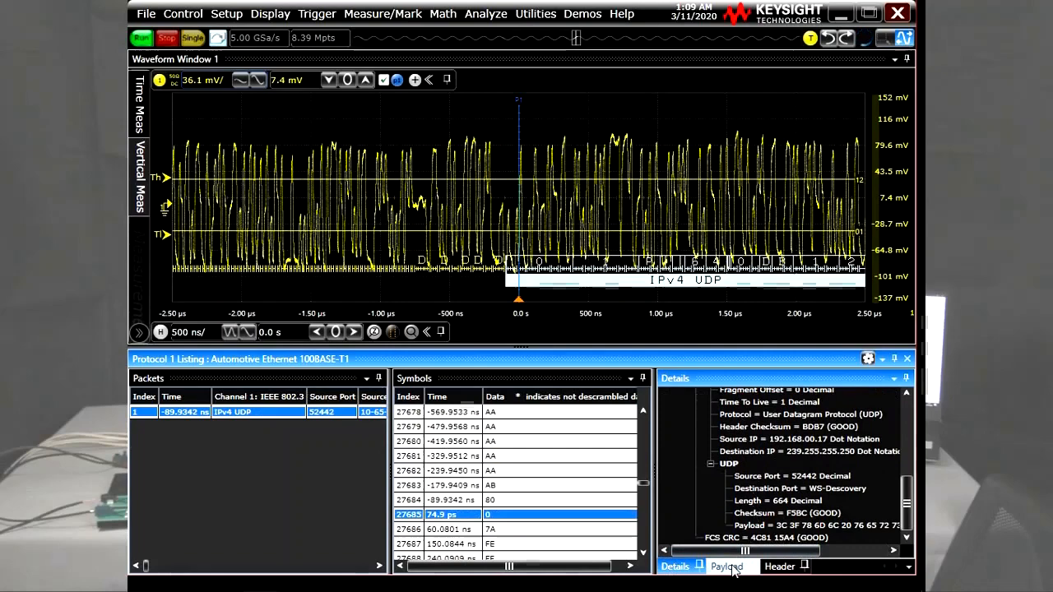
click(724, 567)
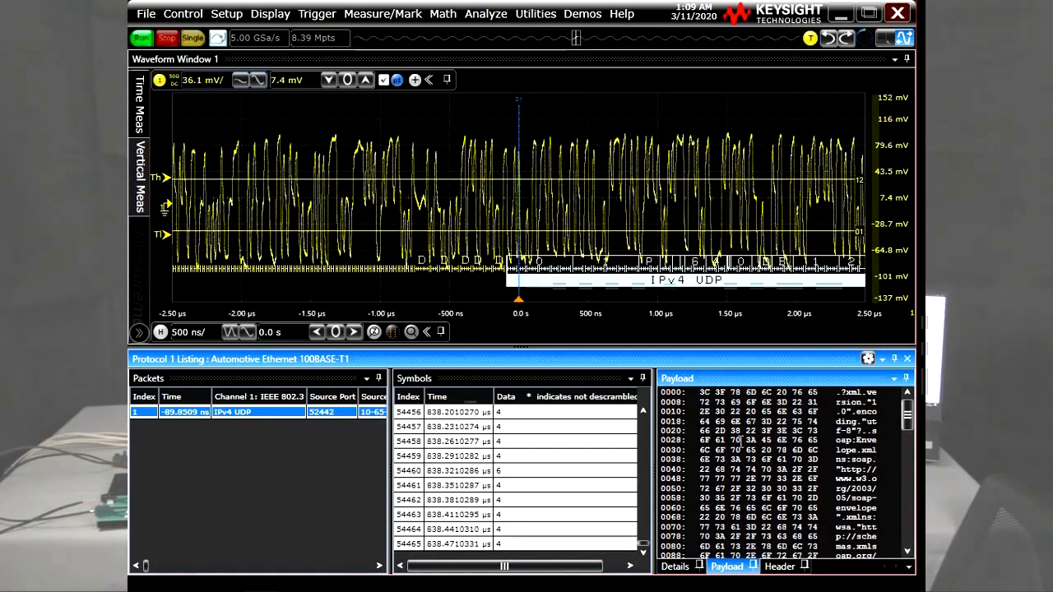
click(778, 566)
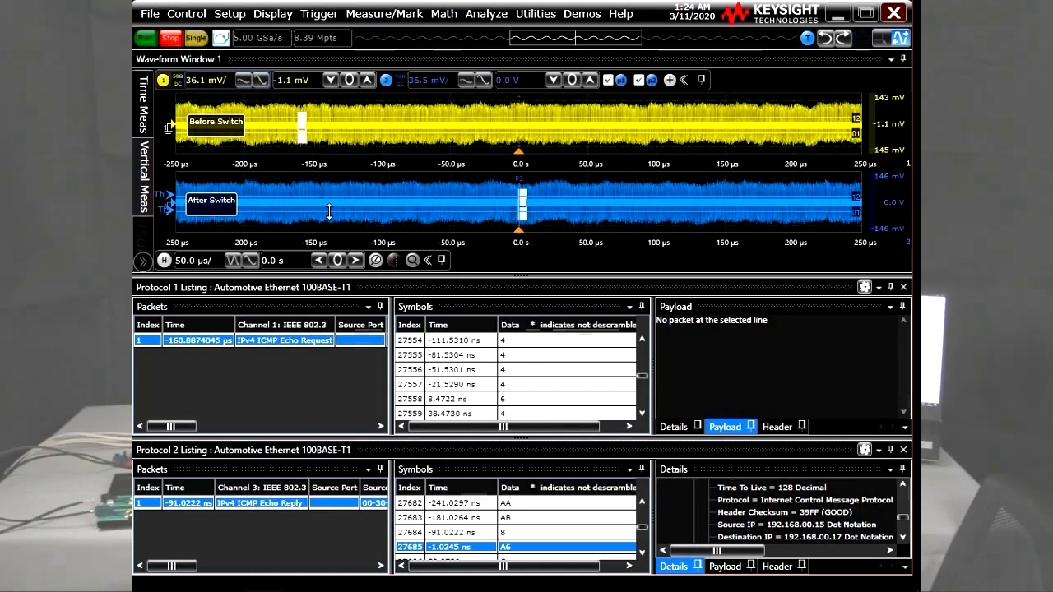
mouse_move(284, 340)
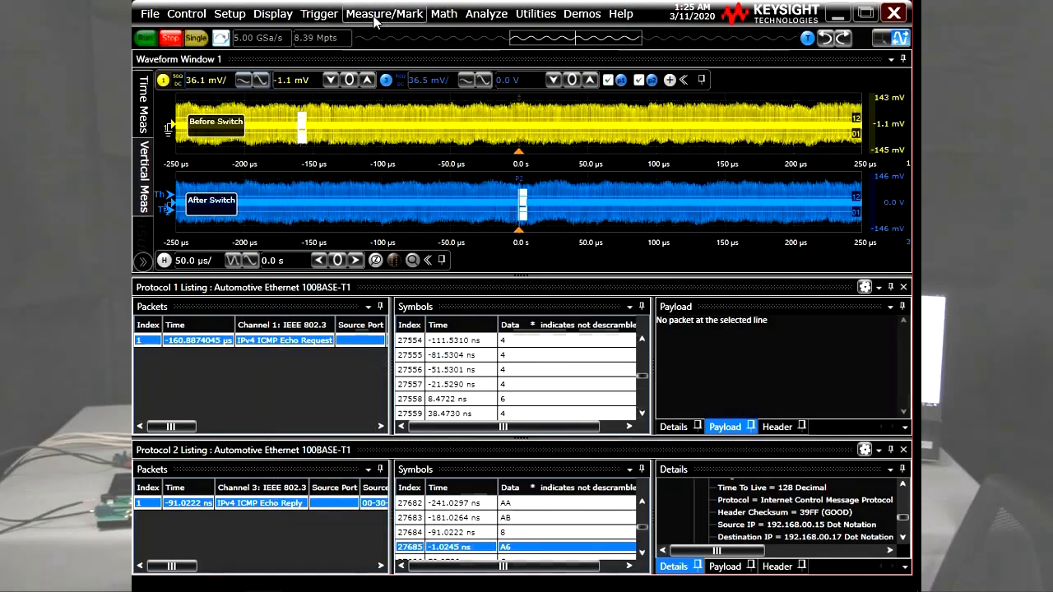
mouse_move(391, 34)
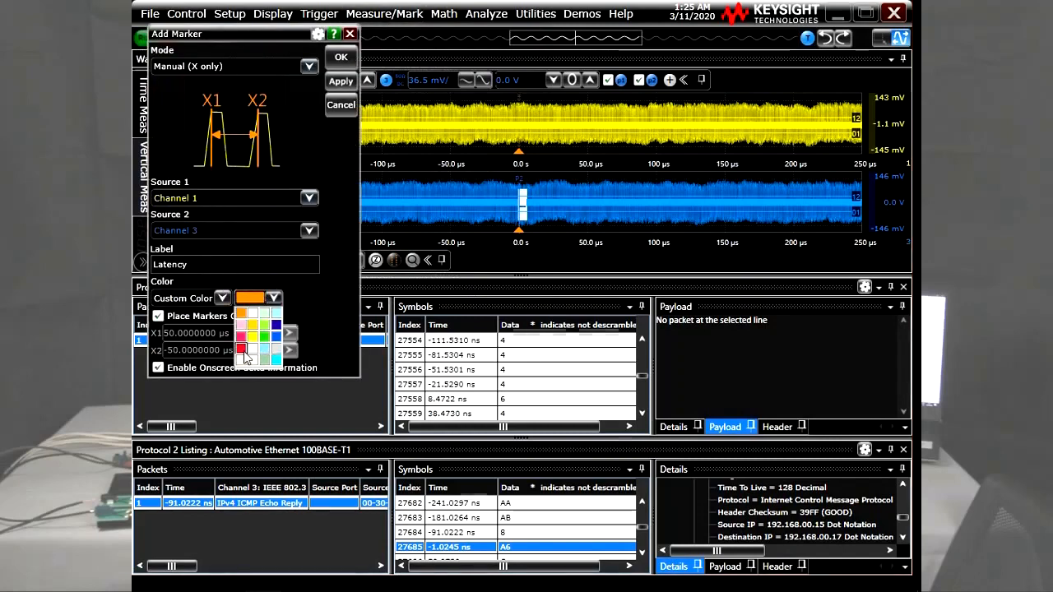
- Give the Latency marker pair a red custom colour
click(340, 57)
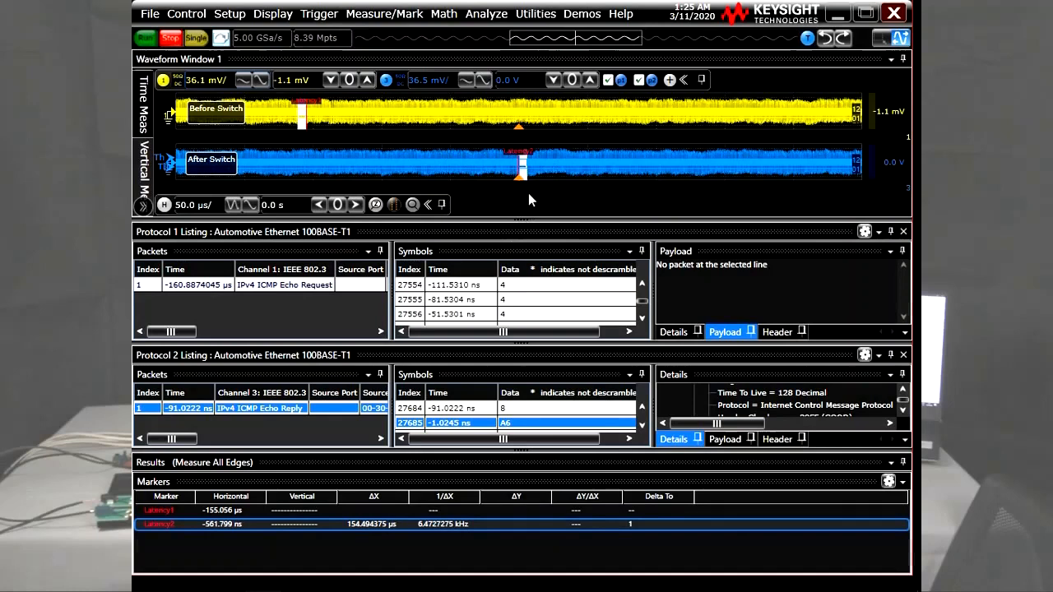
mouse_move(375, 552)
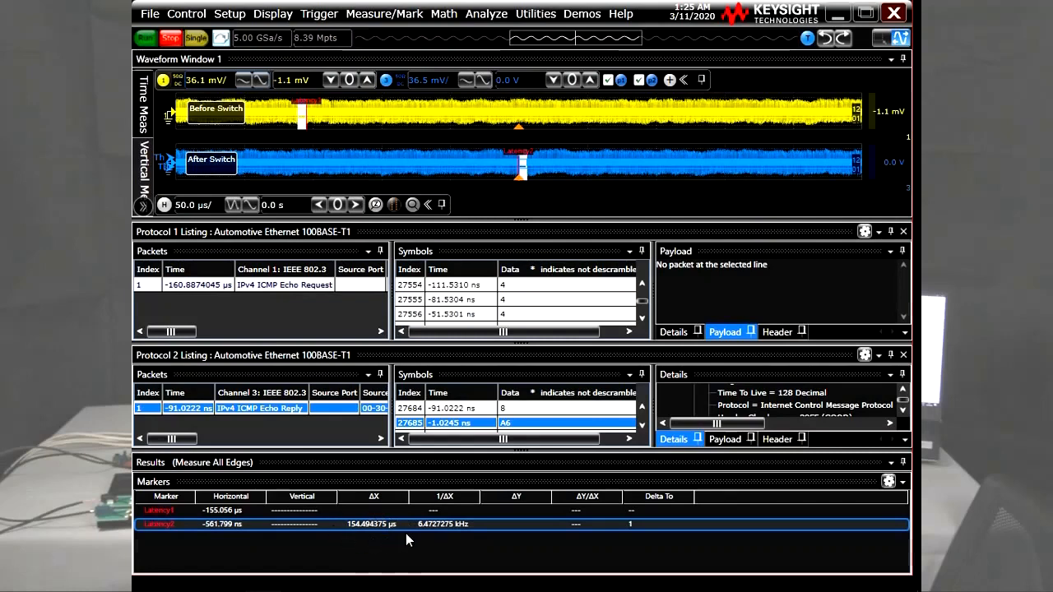
mouse_move(440, 457)
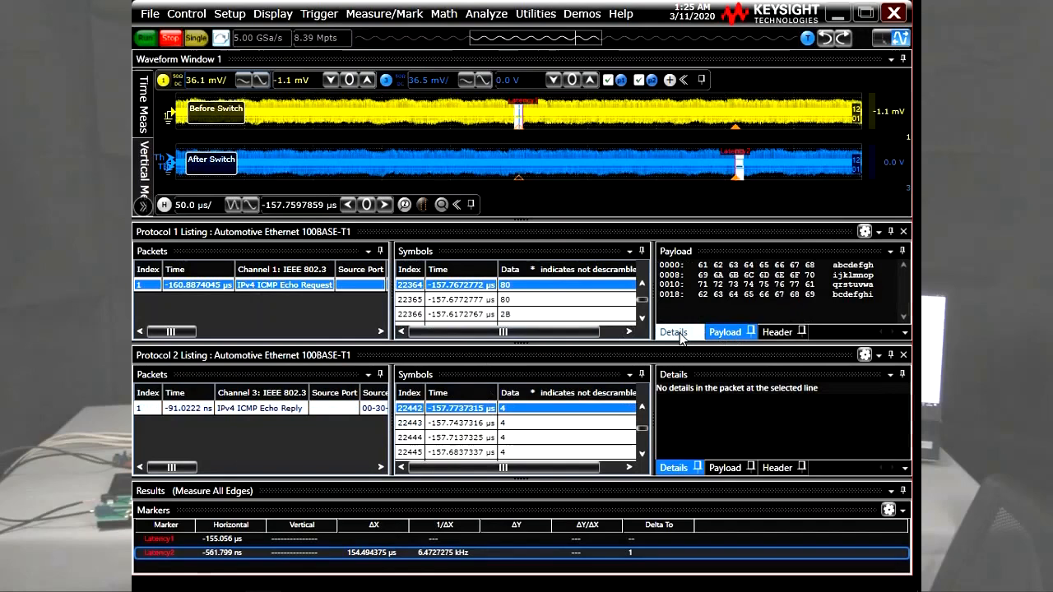
- Show the Echo Request details: source 192.168.00.17, destination 192.168.00.15
click(673, 332)
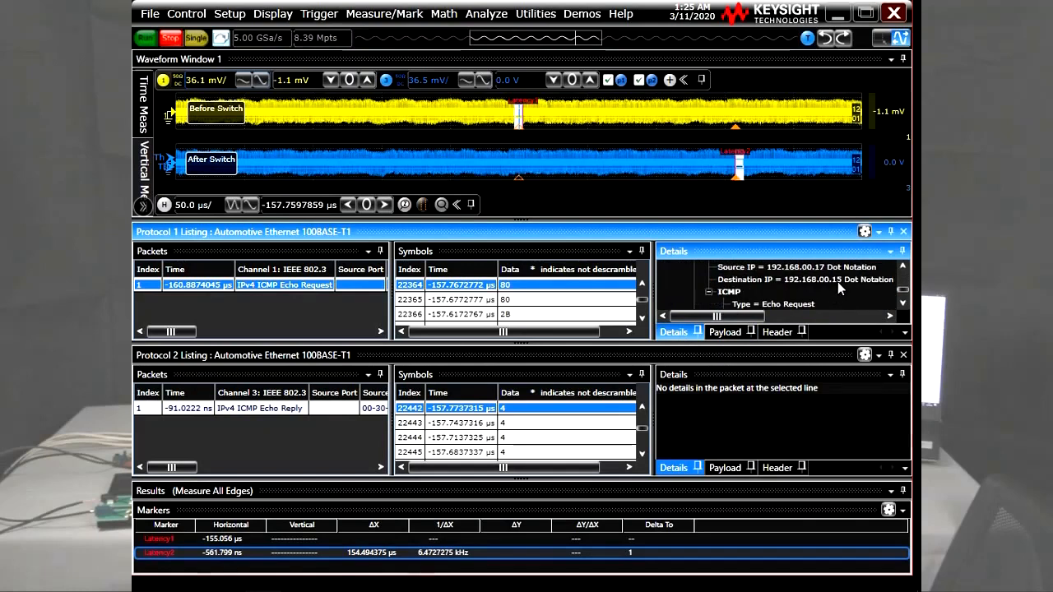
mouse_move(790, 286)
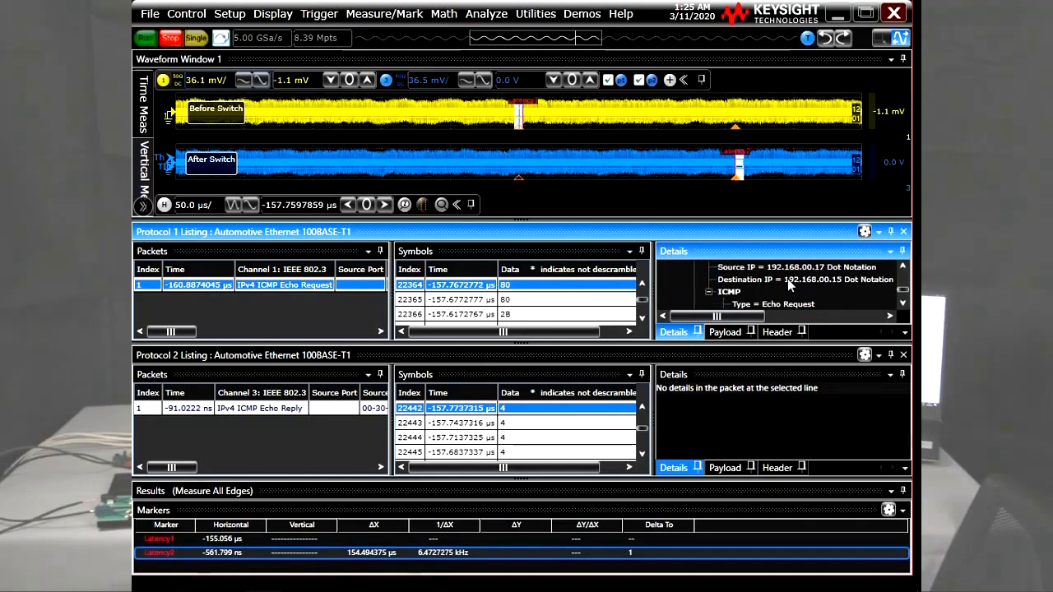